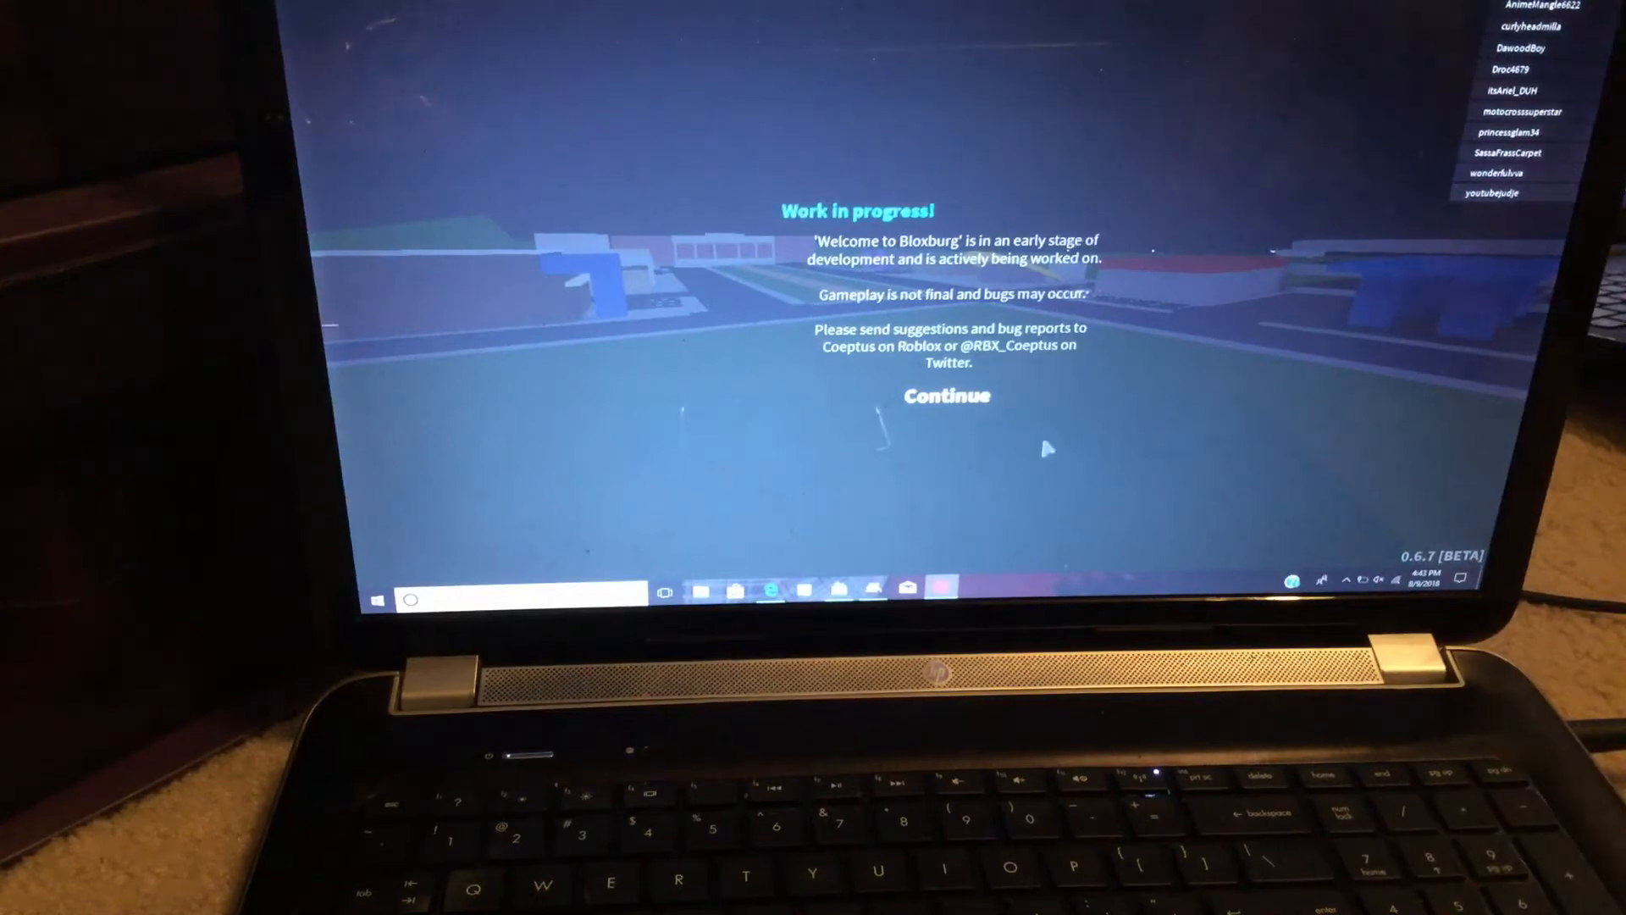
- Dismiss the Work in progress notice and start playing Welcome to Bloxburg
click(945, 395)
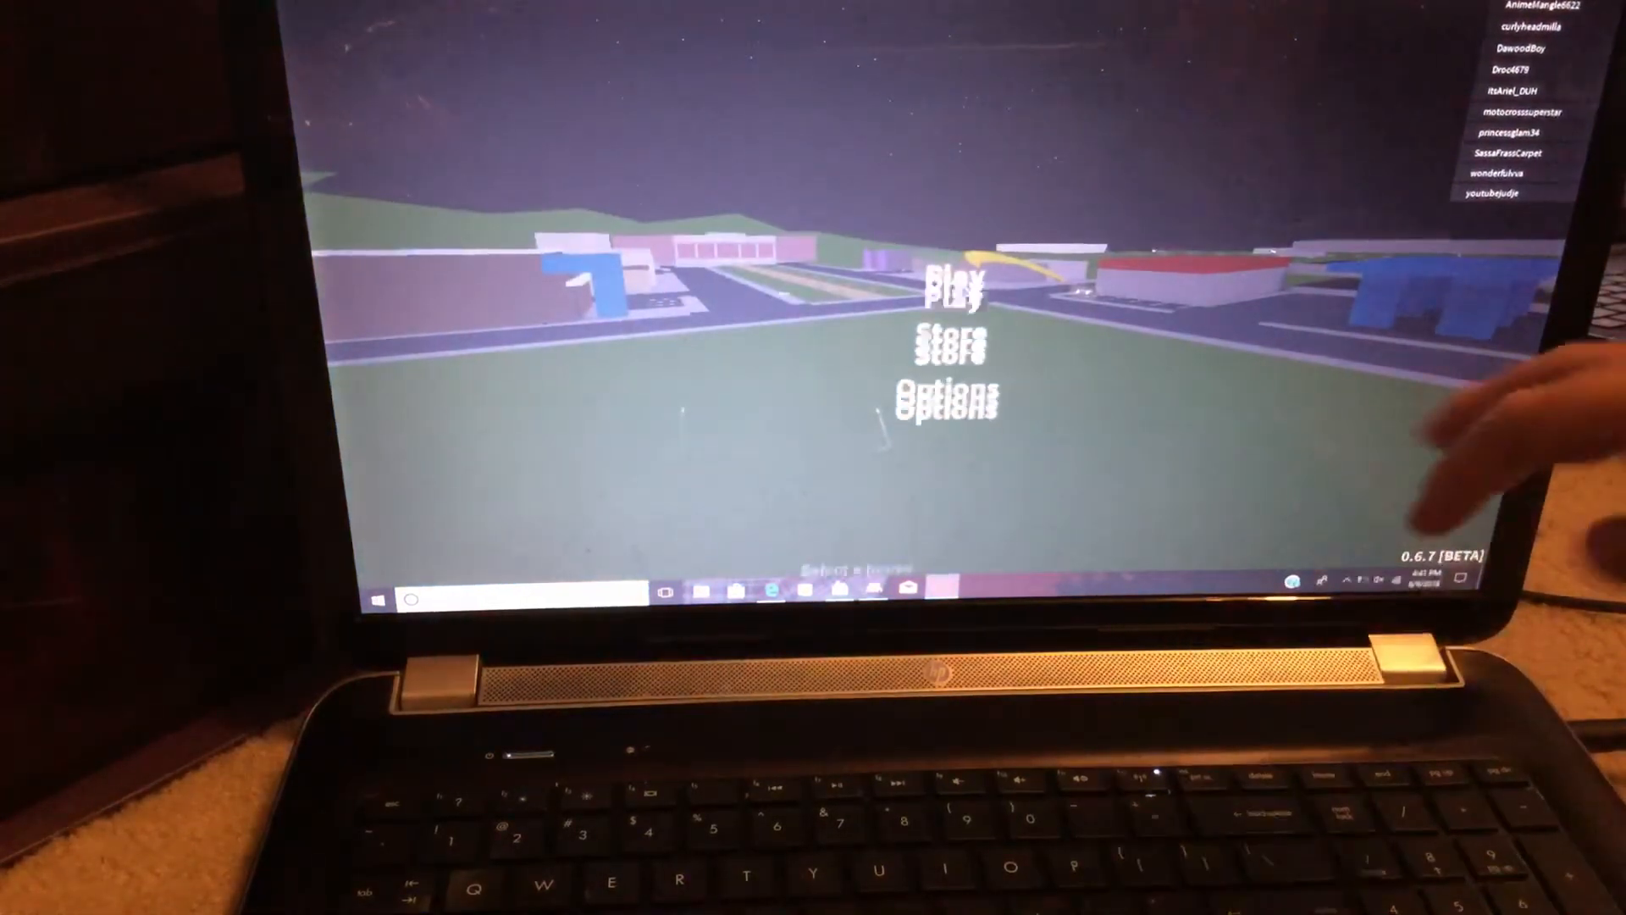
click(948, 288)
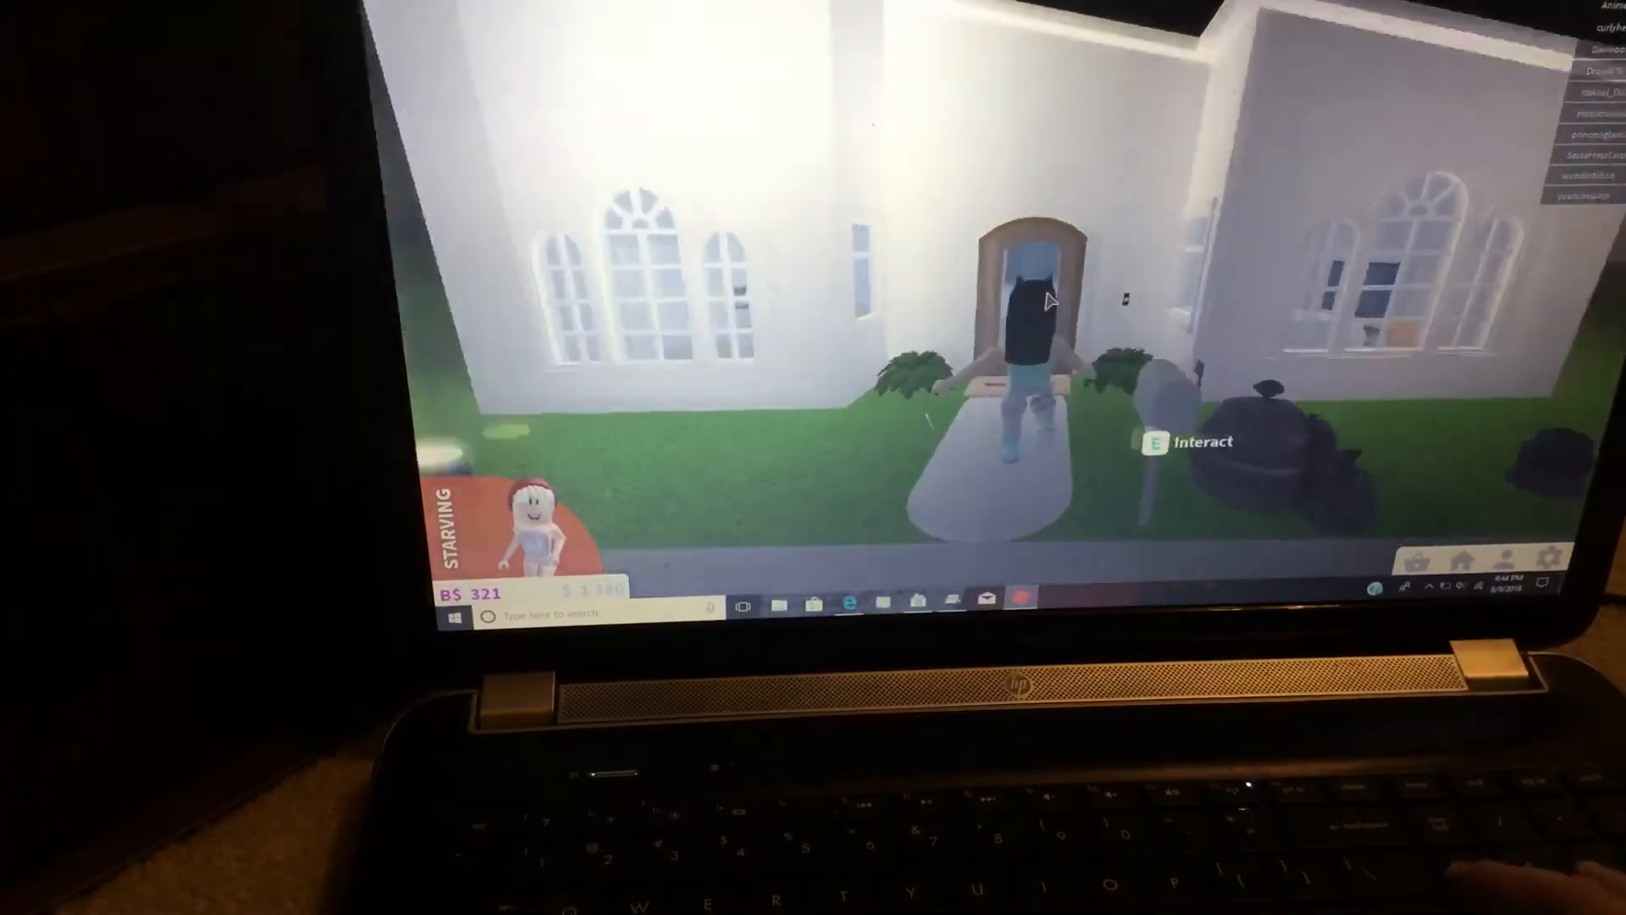
- Enter the house through the front door and walk down the interior hallway
key(e)
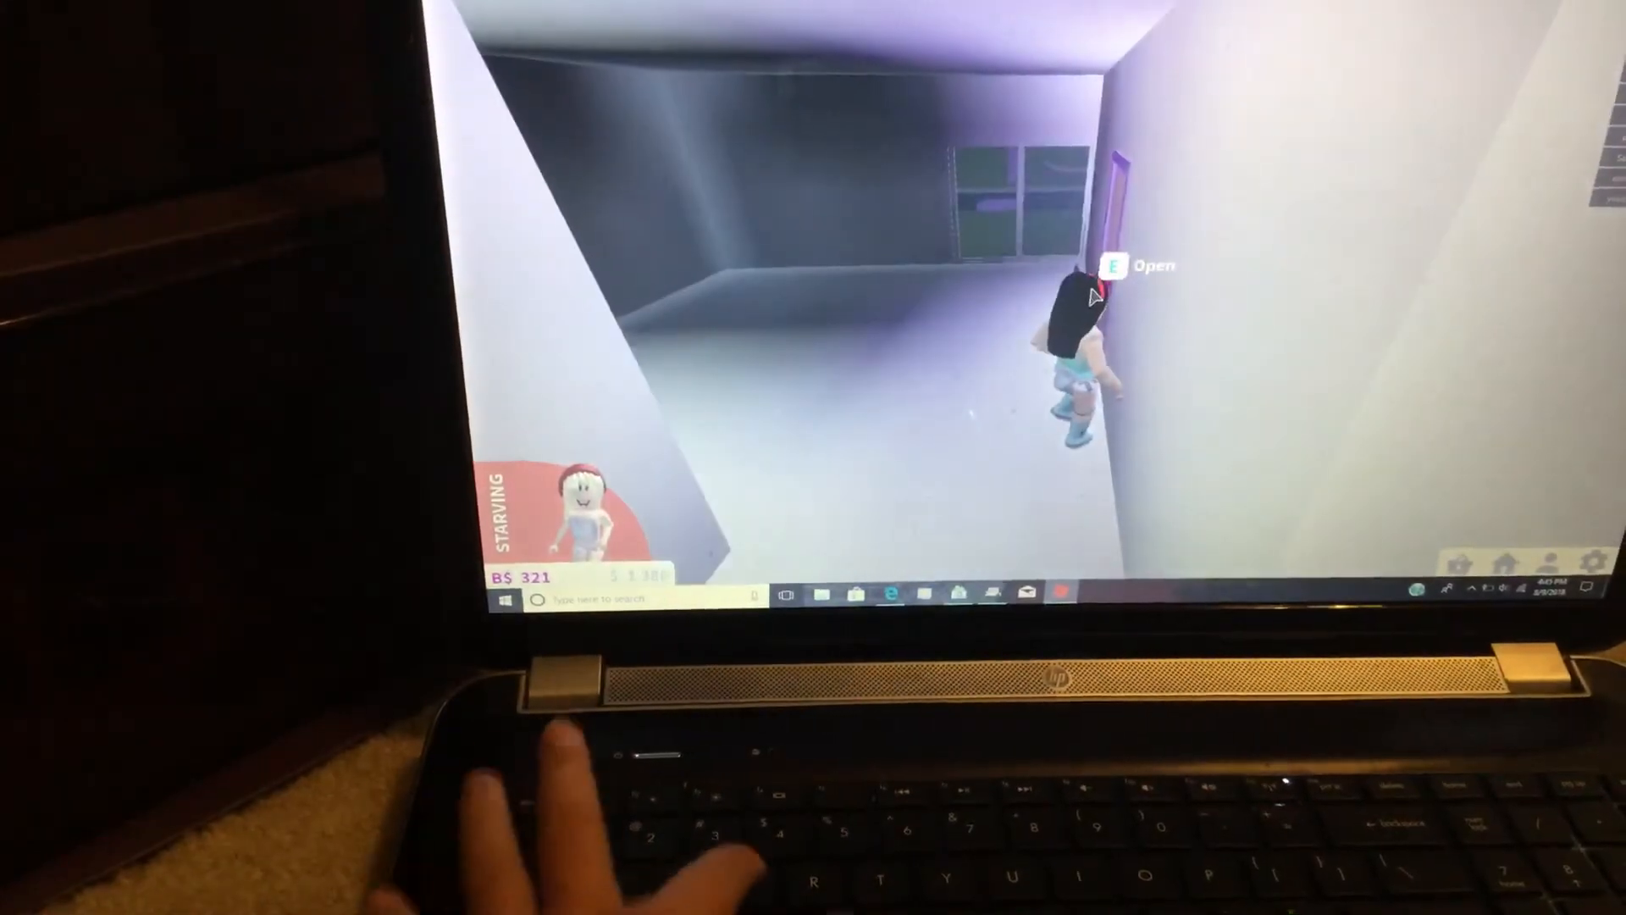
- Go through the door to the backyard and sit on the pink pool float
key(e)
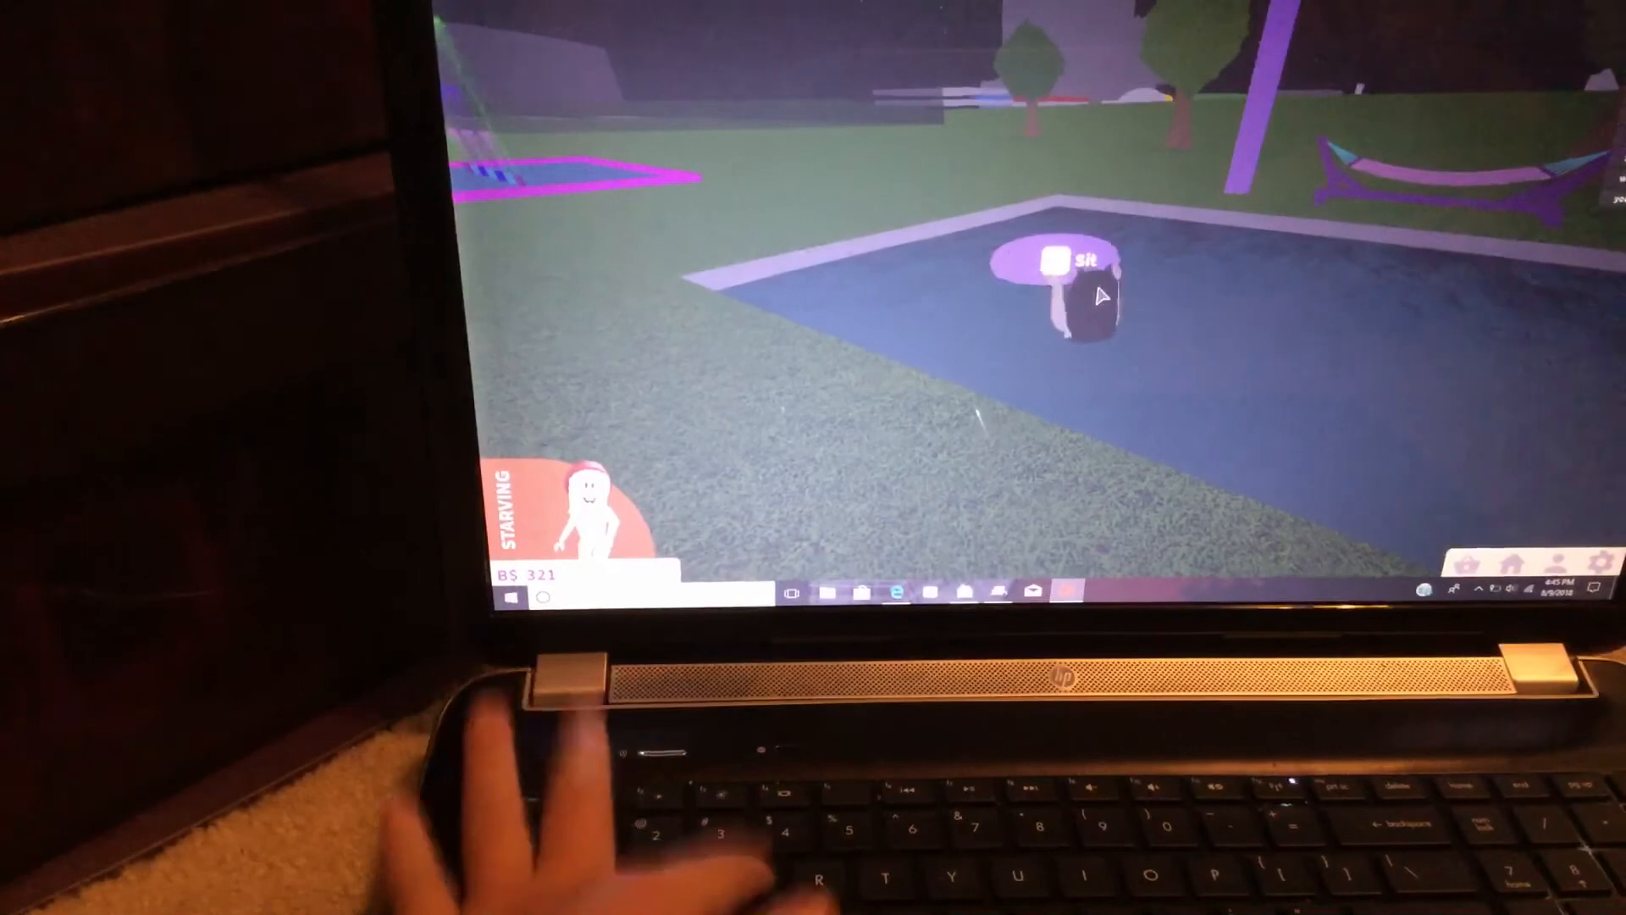
click(1074, 257)
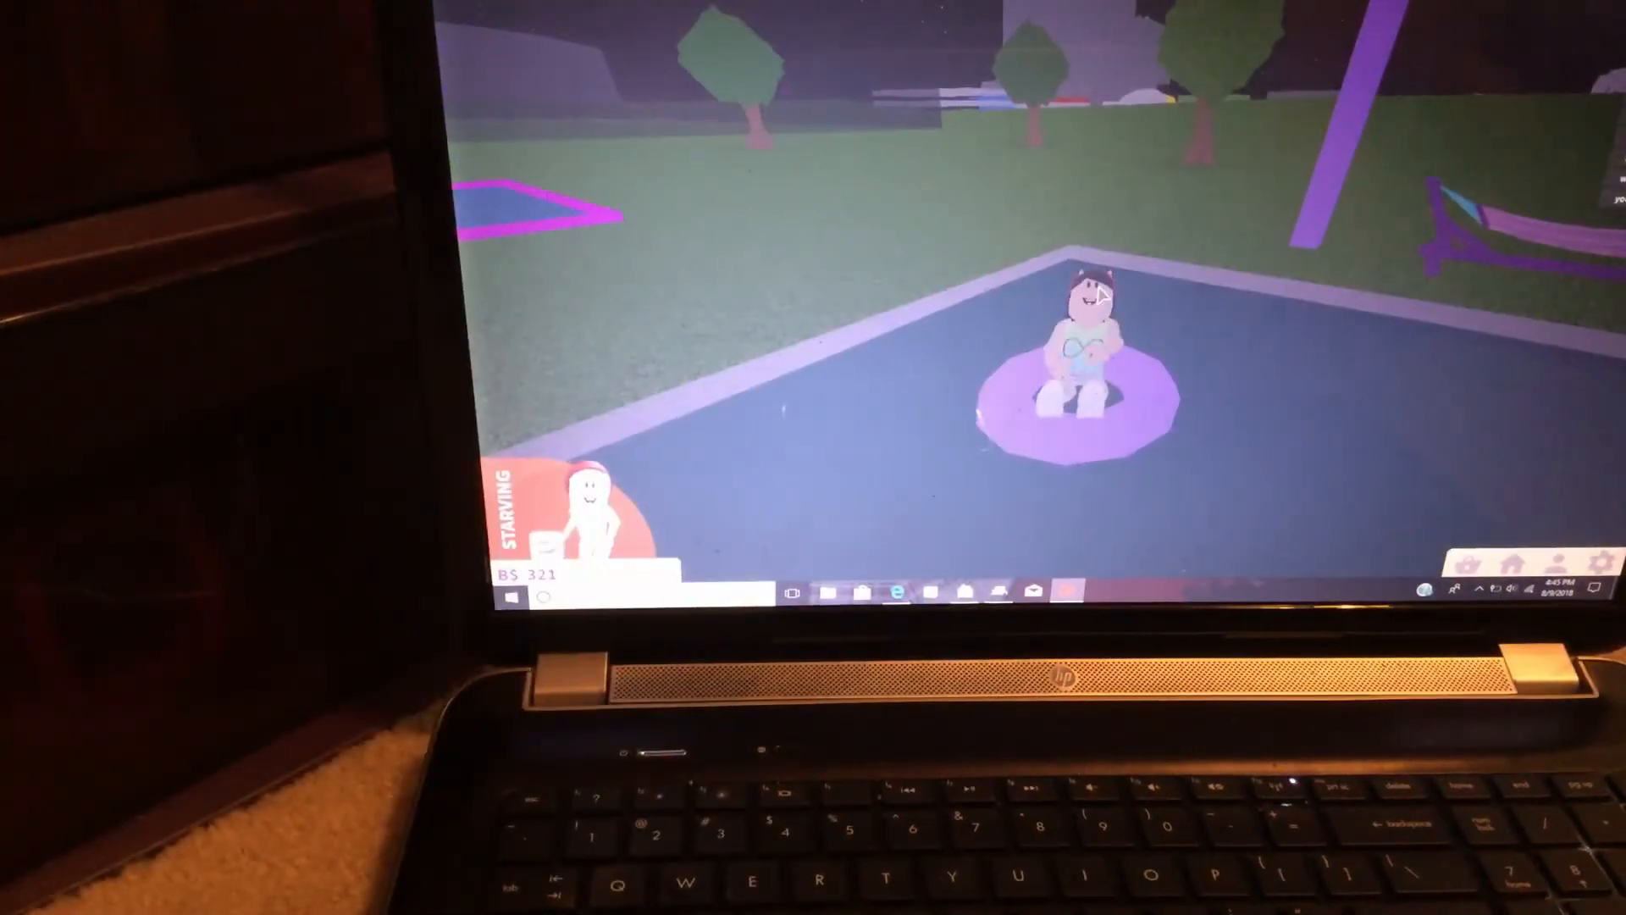